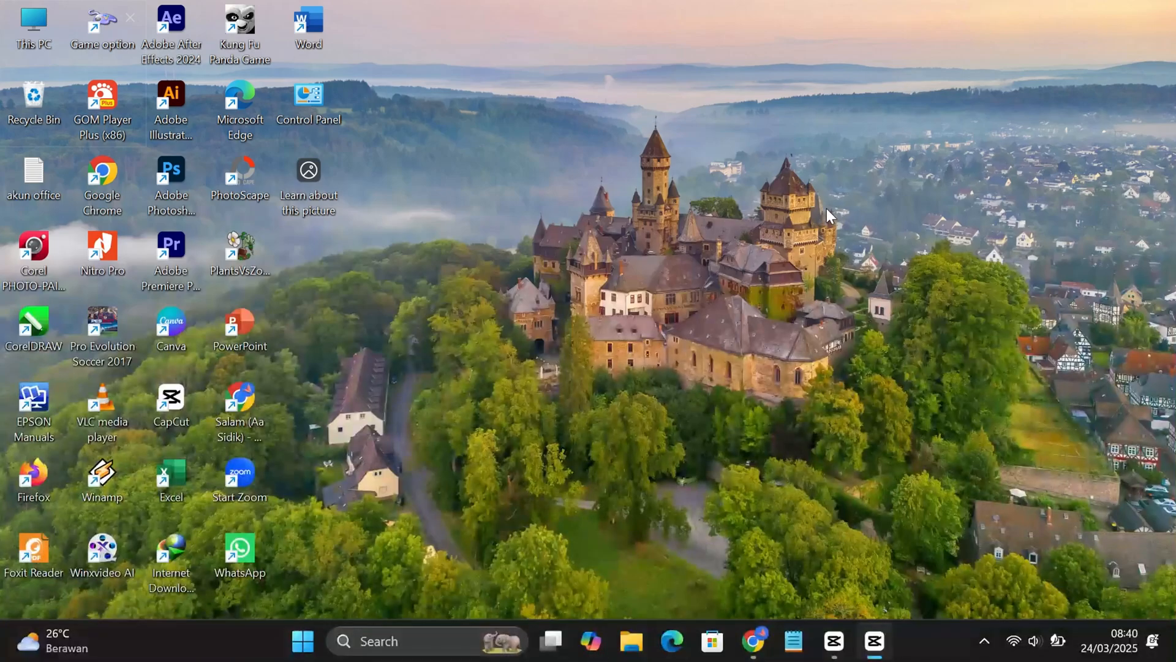
{"action": "mouse_move", "coordinate": [754, 282]}
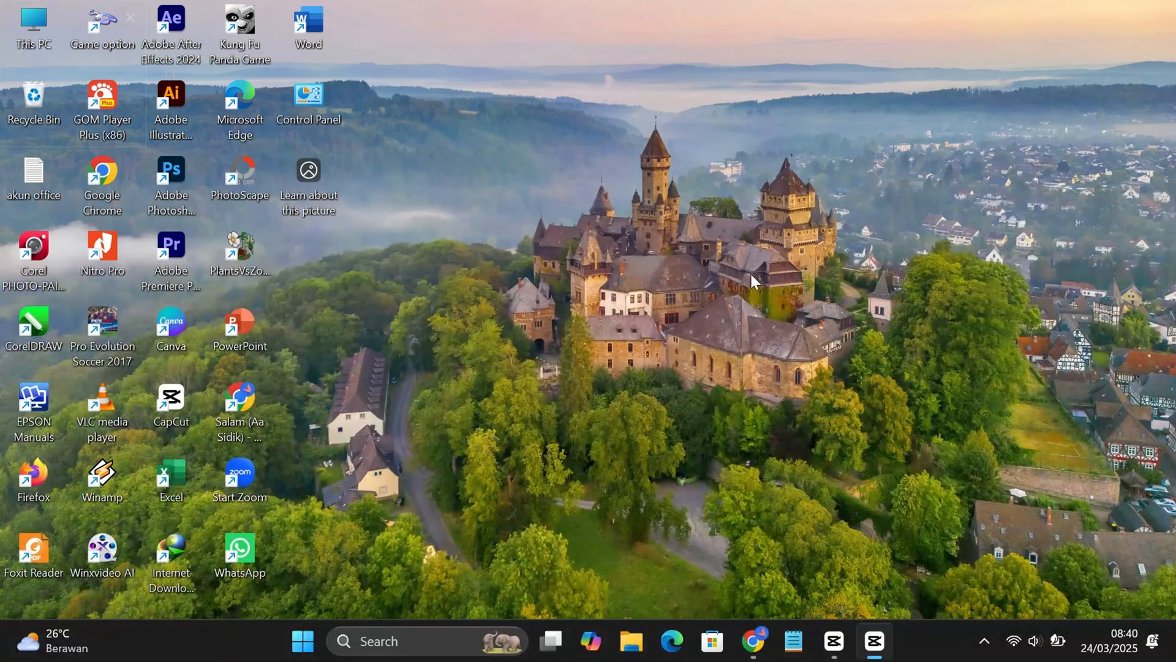
{"action": "mouse_move", "coordinate": [802, 363]}
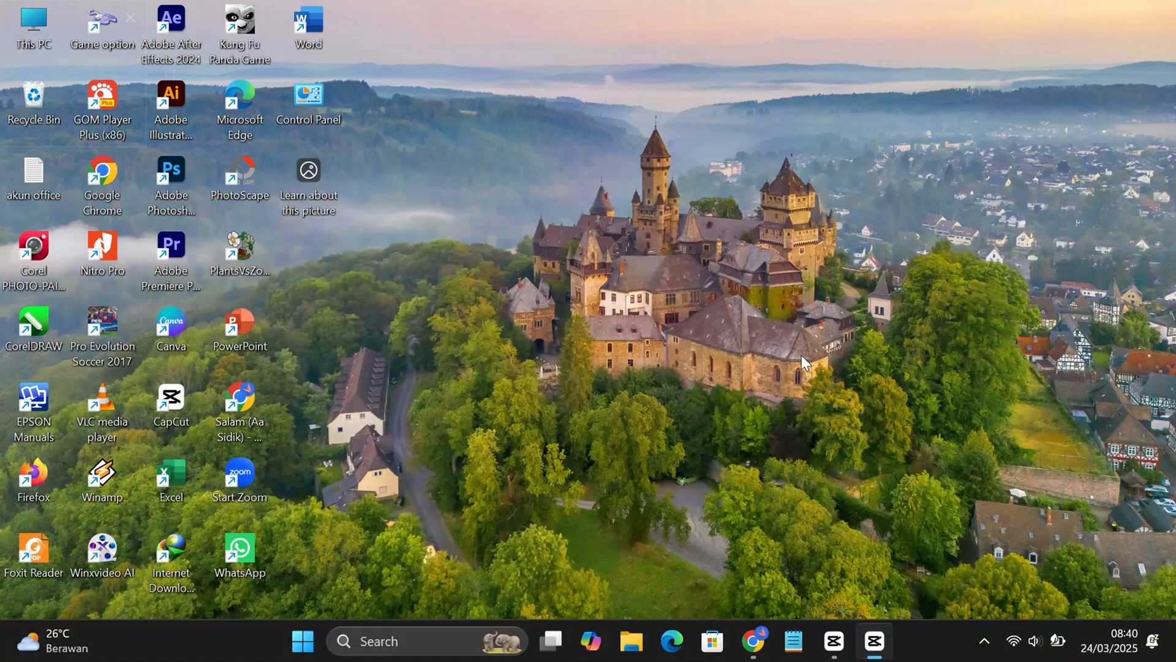
{"action": "mouse_move", "coordinate": [733, 608]}
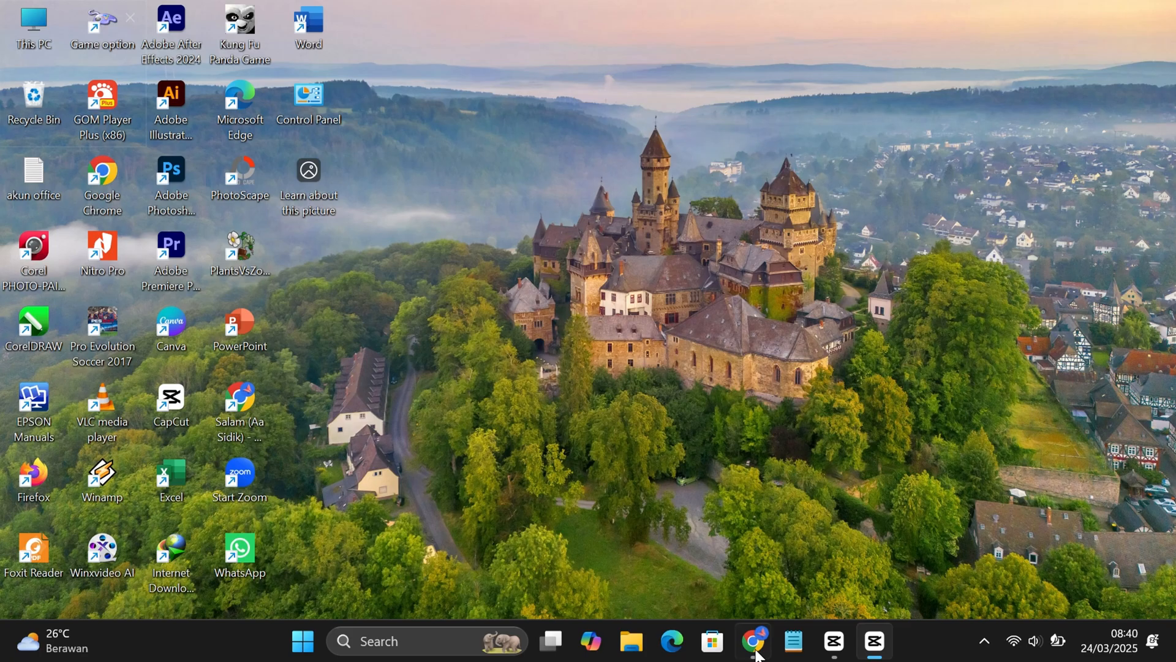
{"action": "mouse_move", "coordinate": [758, 534]}
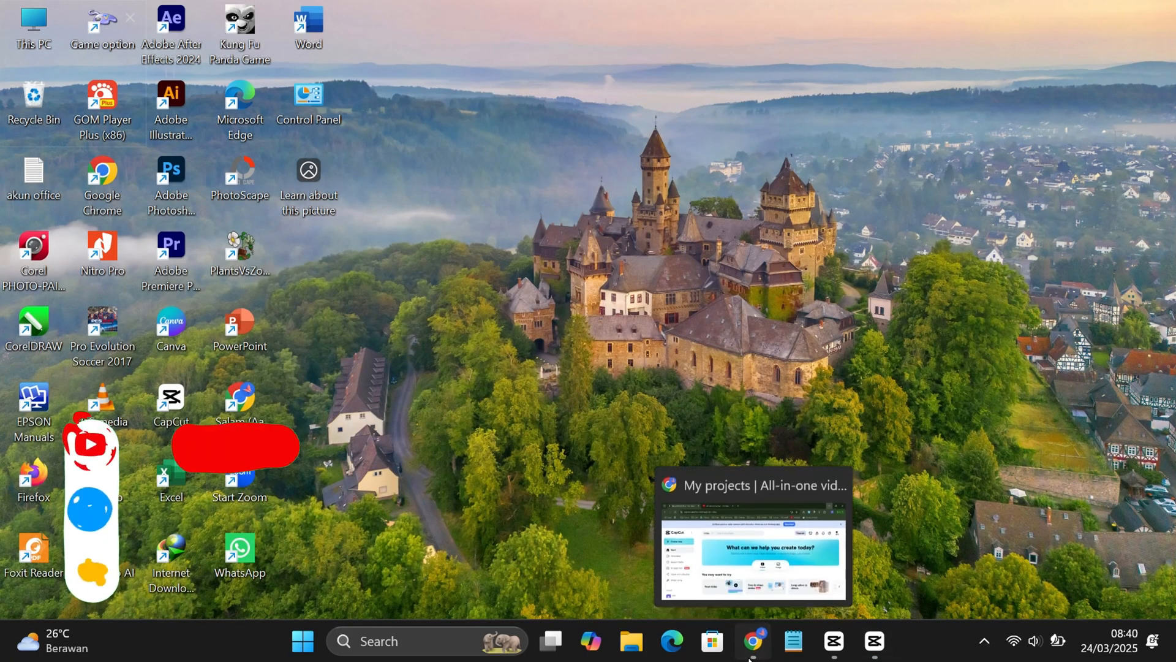
Restore the CapCut window, check the account menu, and reach the long-video-to-shorts tool
{"action": "left_click", "coordinate": [753, 641]}
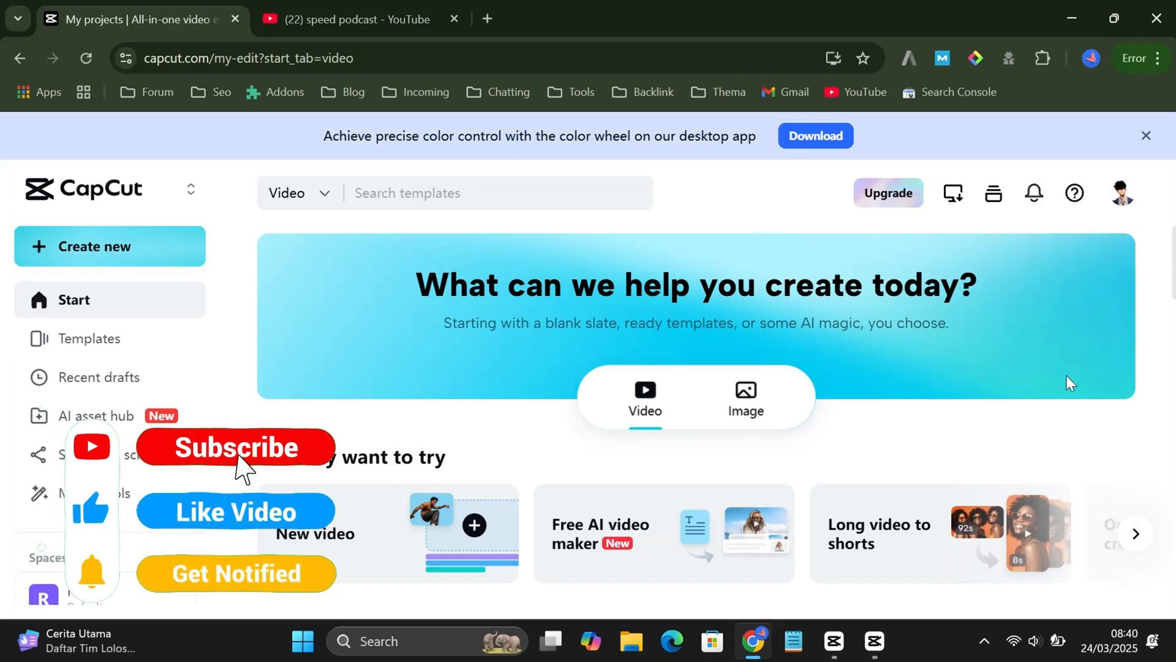
{"action": "left_click", "coordinate": [235, 447]}
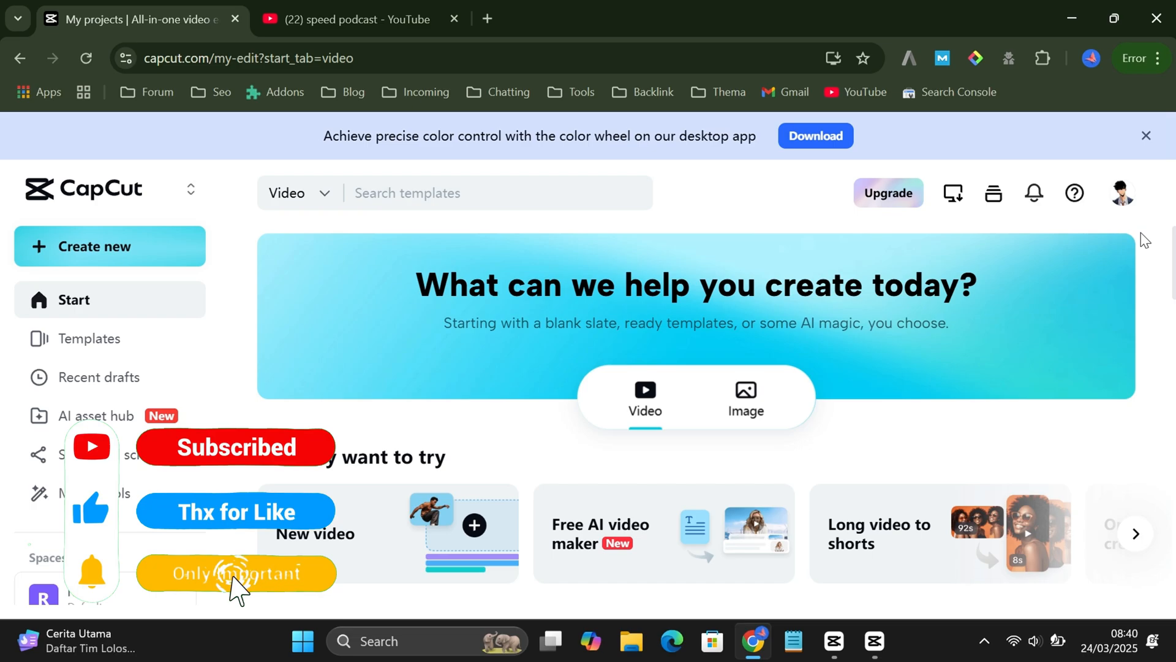
{"action": "left_click", "coordinate": [1121, 193]}
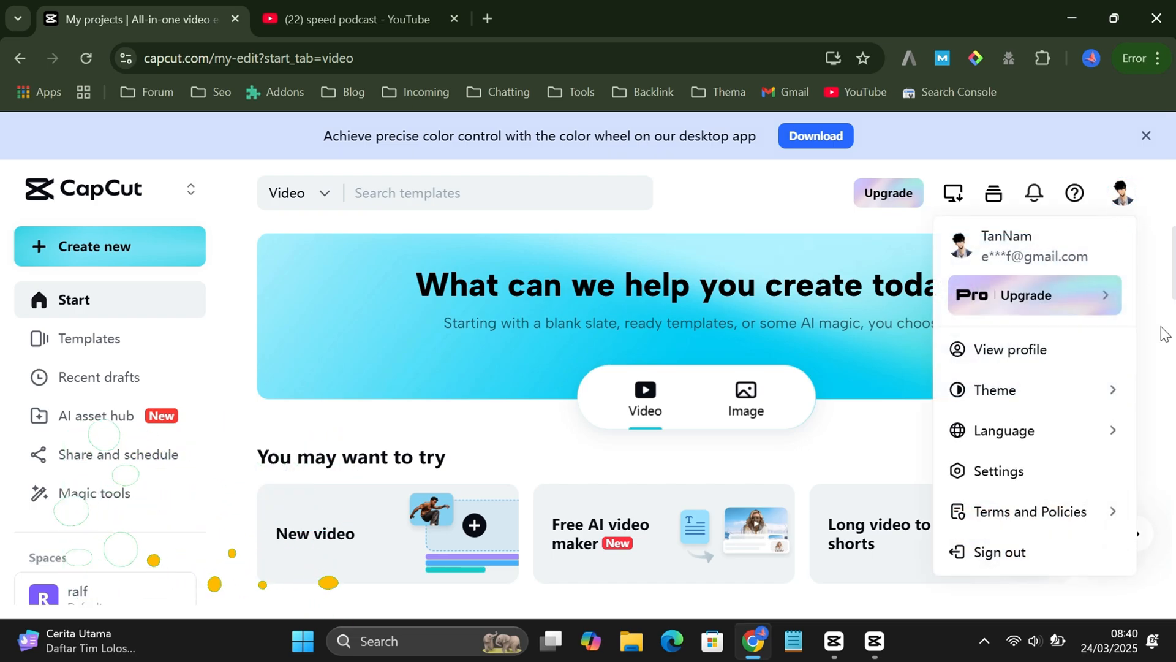
{"action": "left_click", "coordinate": [1090, 329]}
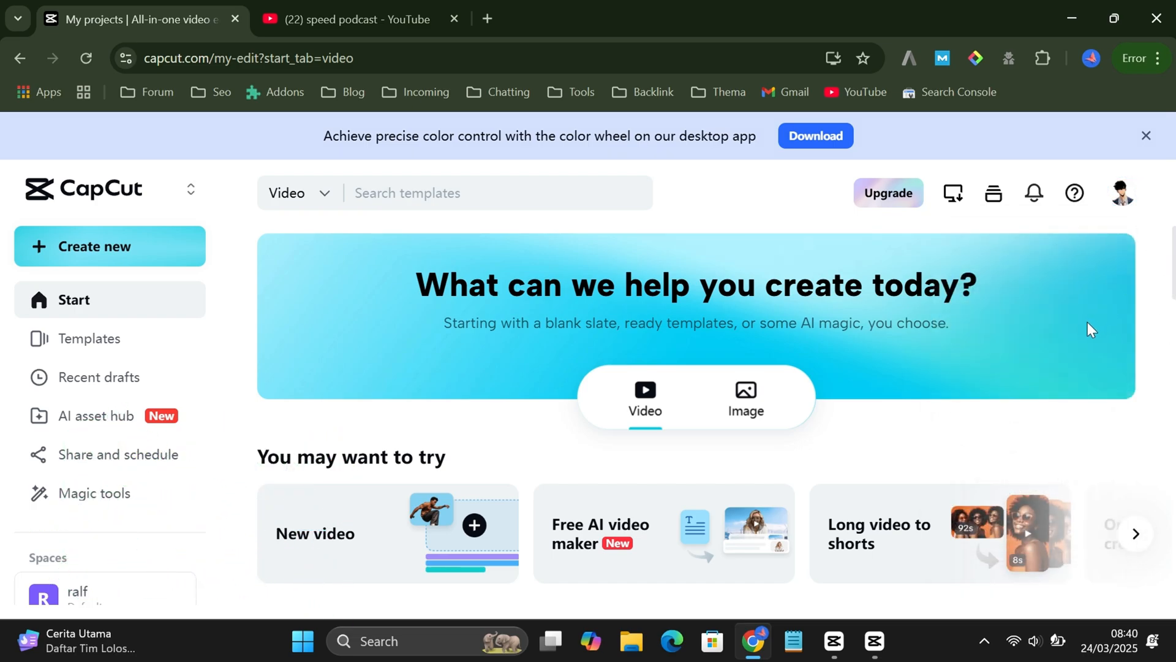
{"action": "scroll", "scroll_direction": "down", "scroll_amount": 3}
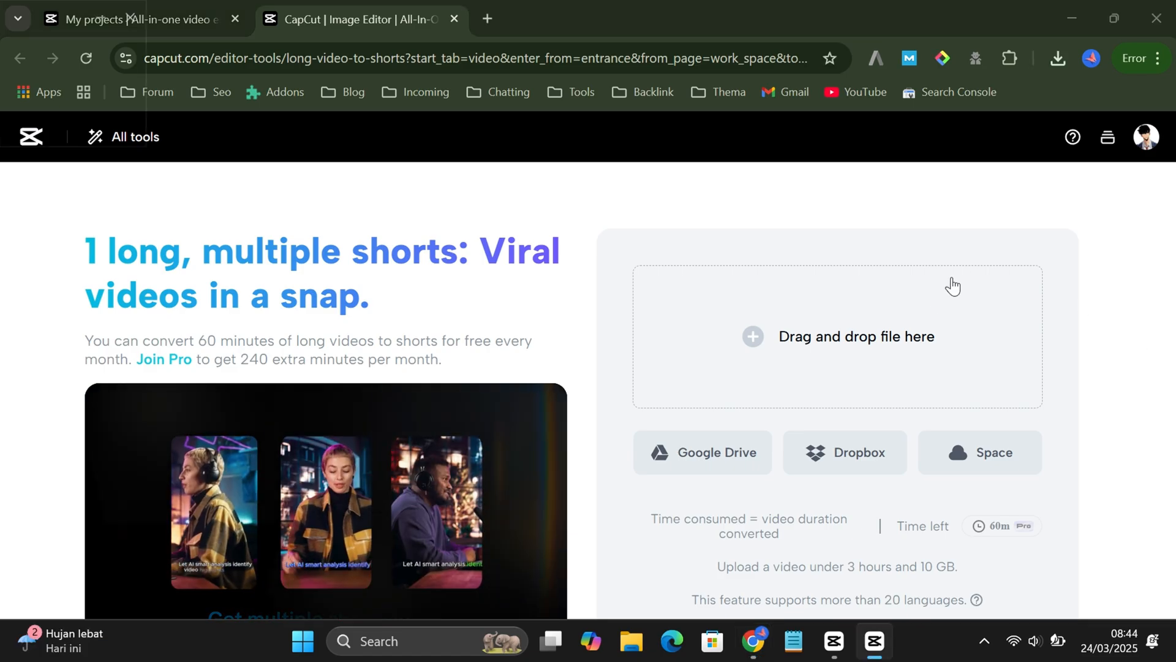
Upload videoplayback.mp4 from the Desktop into the long video to shorts converter
{"action": "left_click", "coordinate": [836, 336]}
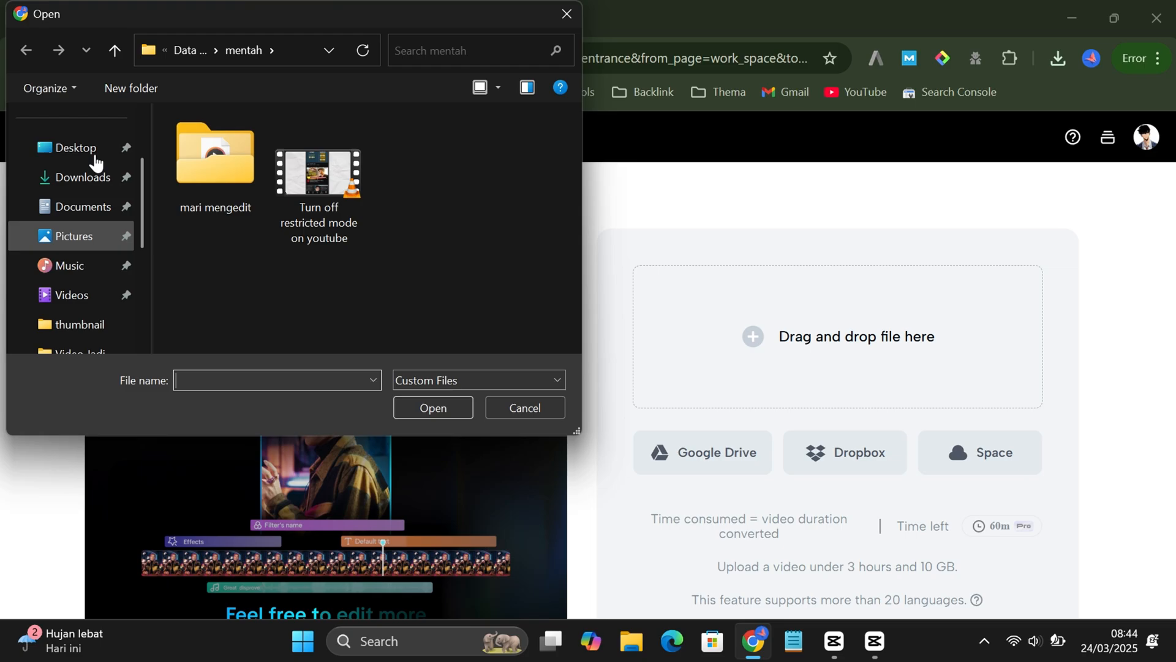
{"action": "left_click", "coordinate": [82, 178]}
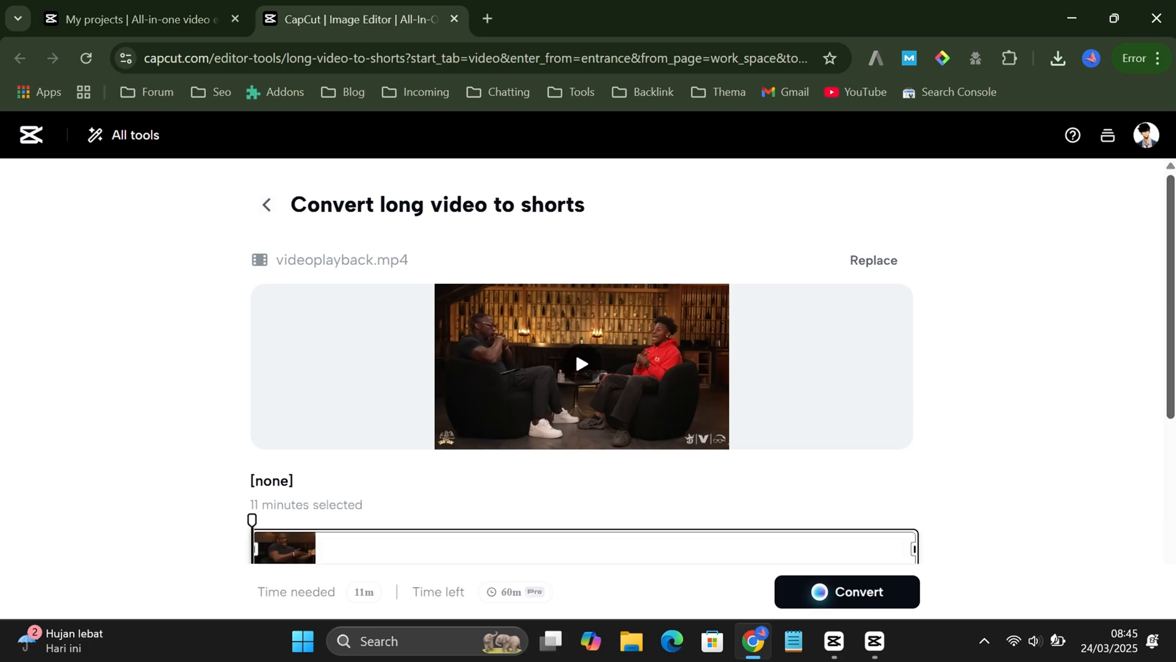
Pick the yellow THE QUICK BROWN caption template and set duration to <60s
{"action": "scroll", "scroll_direction": "down", "scroll_amount": 3}
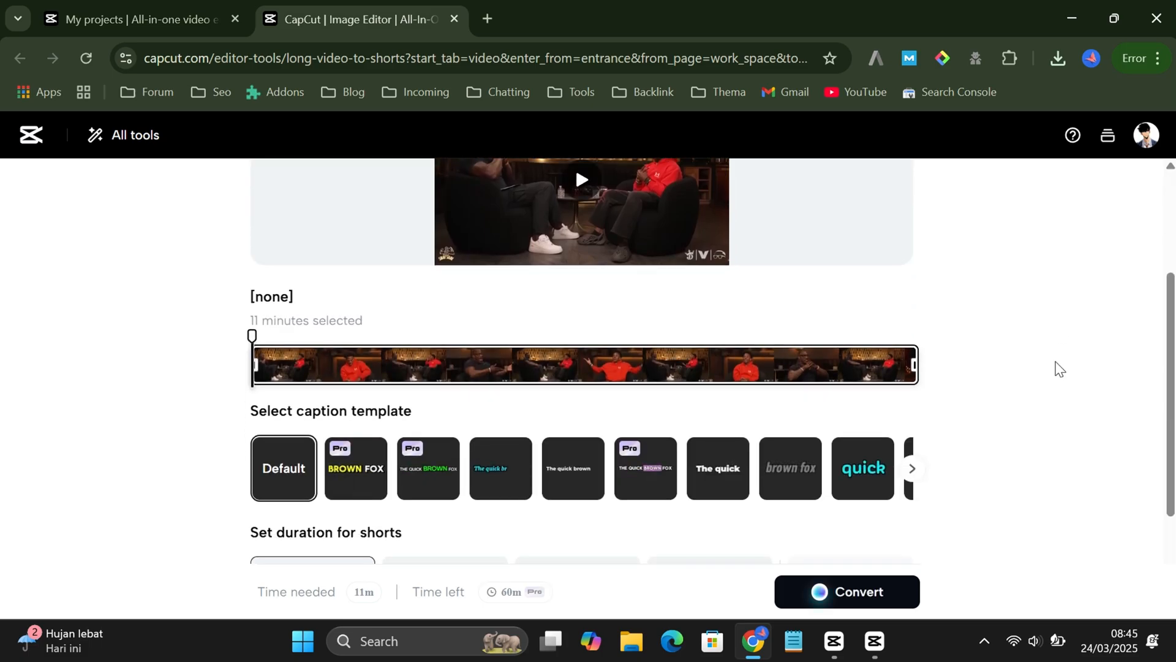
{"action": "scroll", "scroll_direction": "down", "scroll_amount": 3}
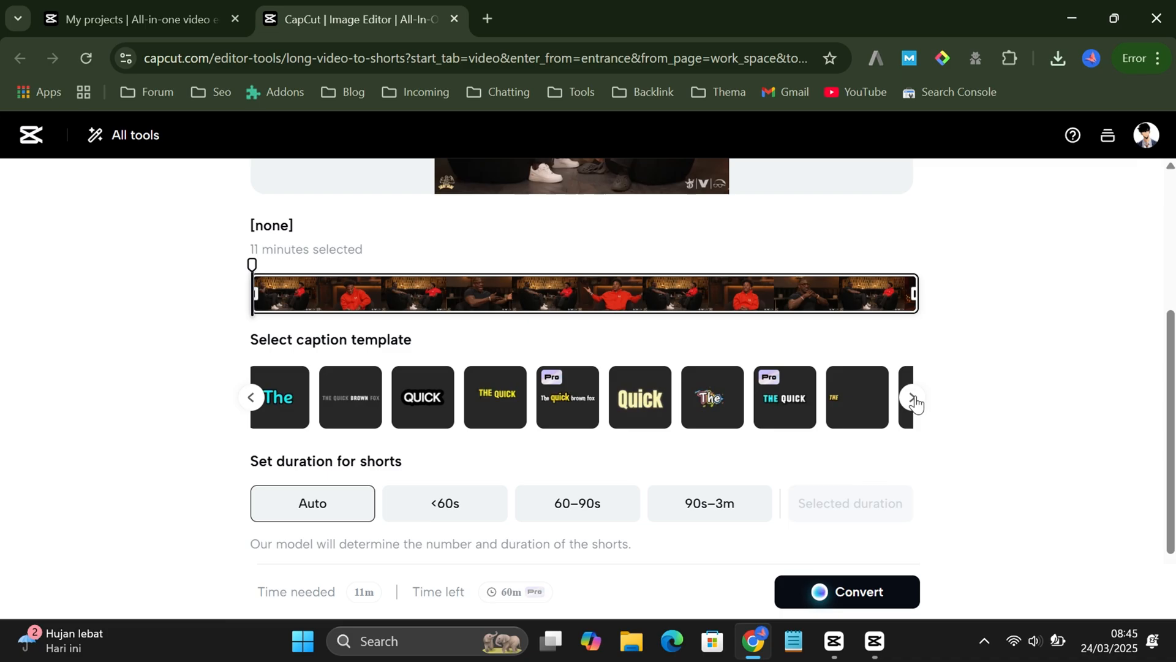
{"action": "left_click", "coordinate": [912, 397]}
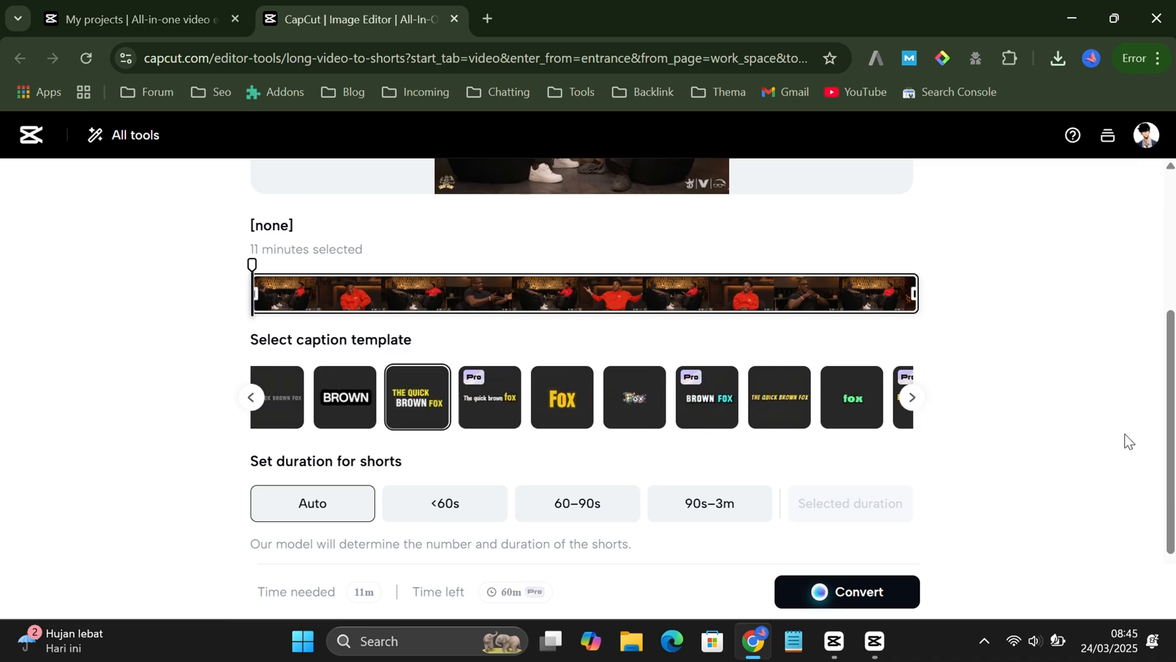
{"action": "scroll", "scroll_direction": "down", "scroll_amount": 3}
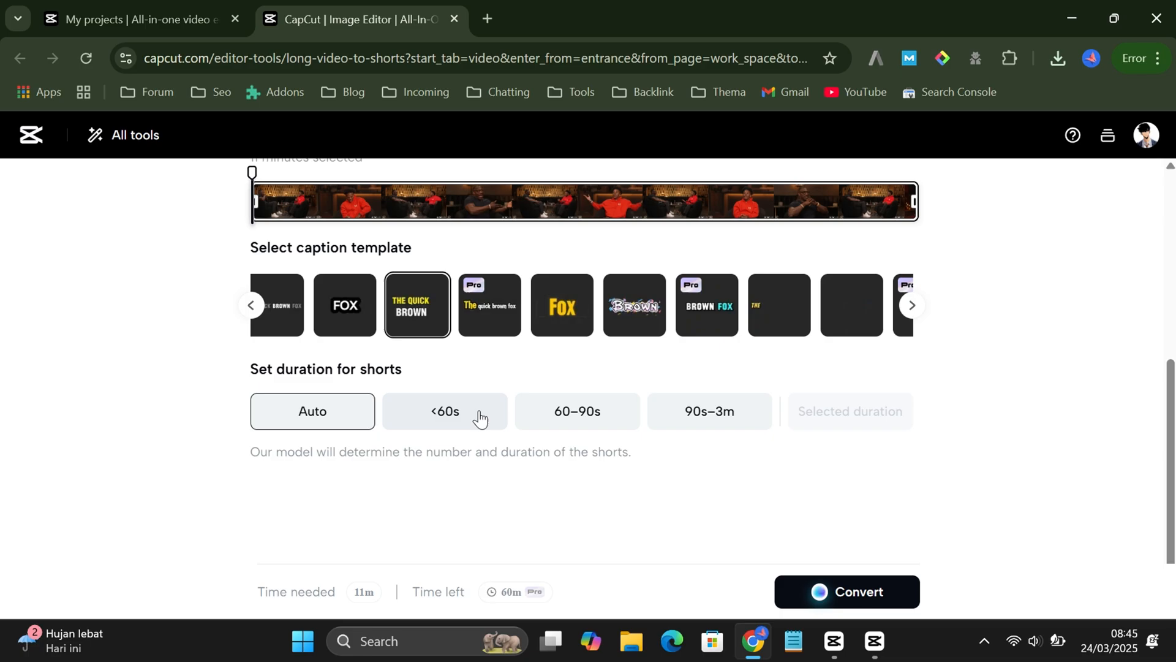
{"action": "left_click", "coordinate": [444, 412]}
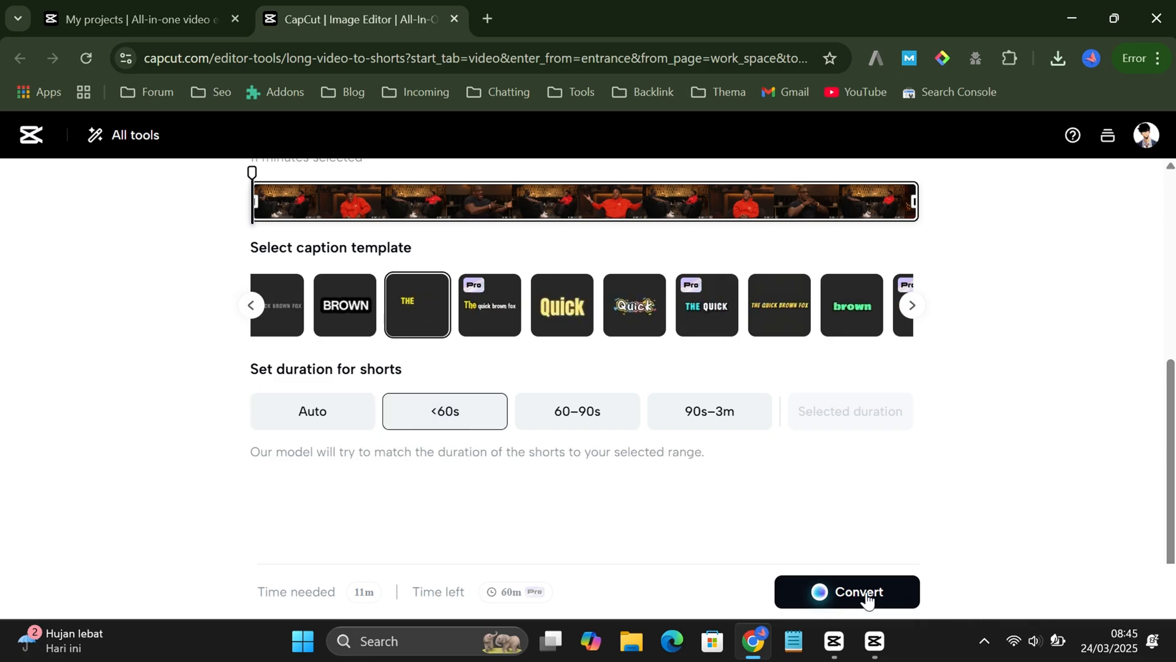
Start converting the podcast into shorts and agree to the disclaimer
{"action": "left_click", "coordinate": [846, 592]}
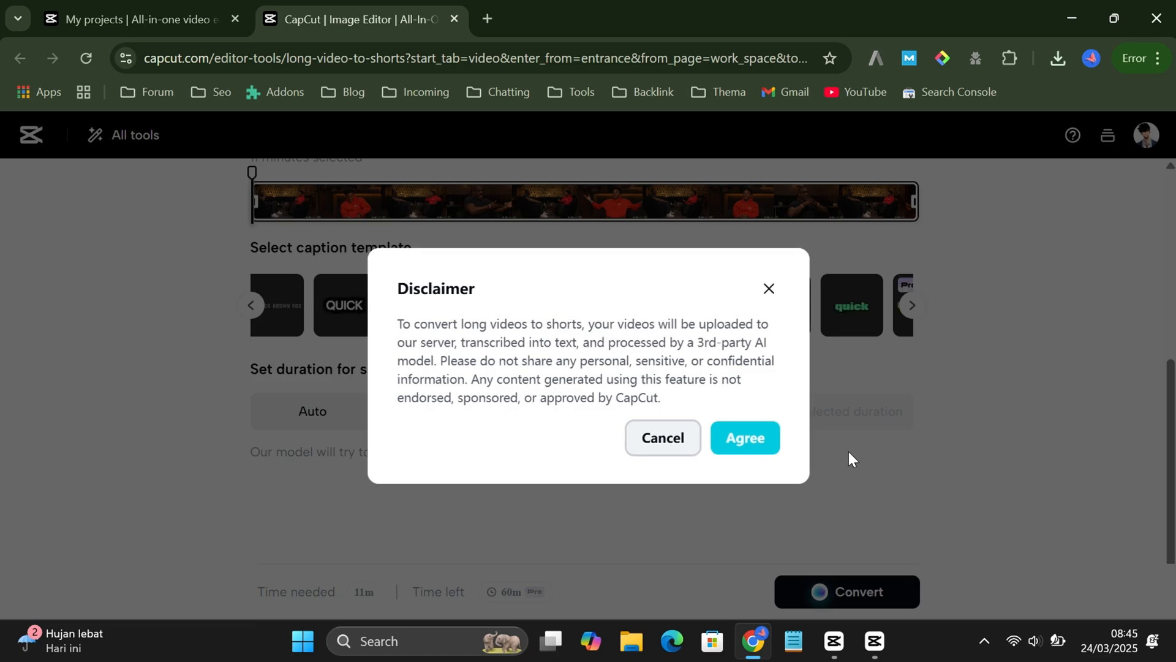
{"action": "left_click", "coordinate": [745, 438]}
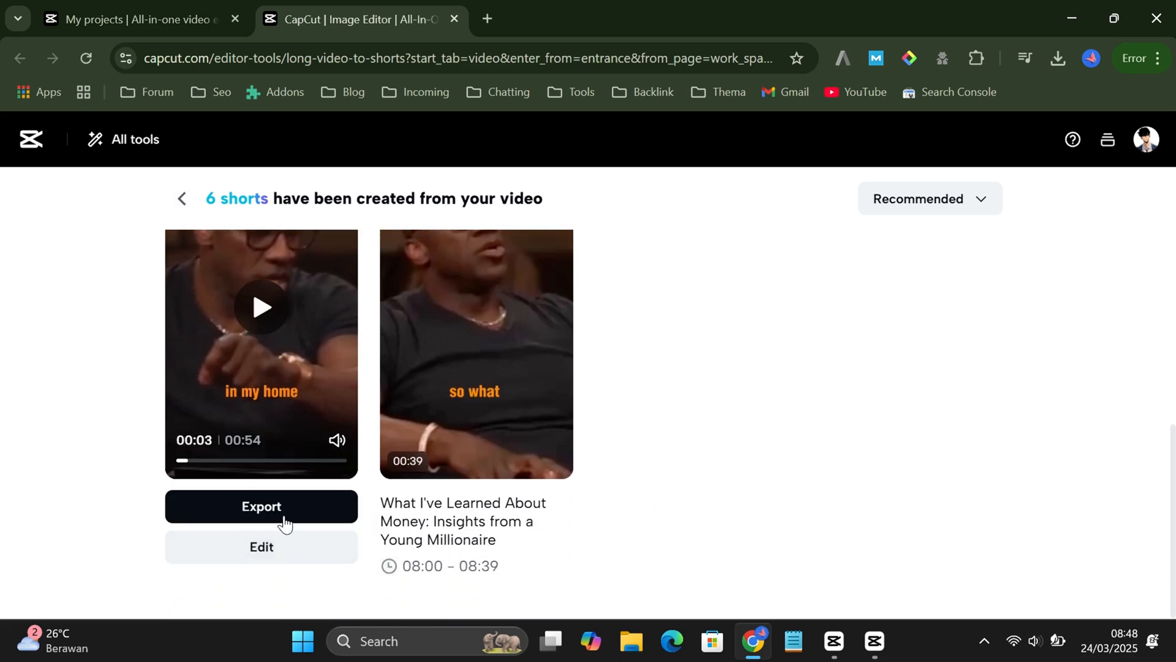
{"action": "mouse_move", "coordinate": [293, 557]}
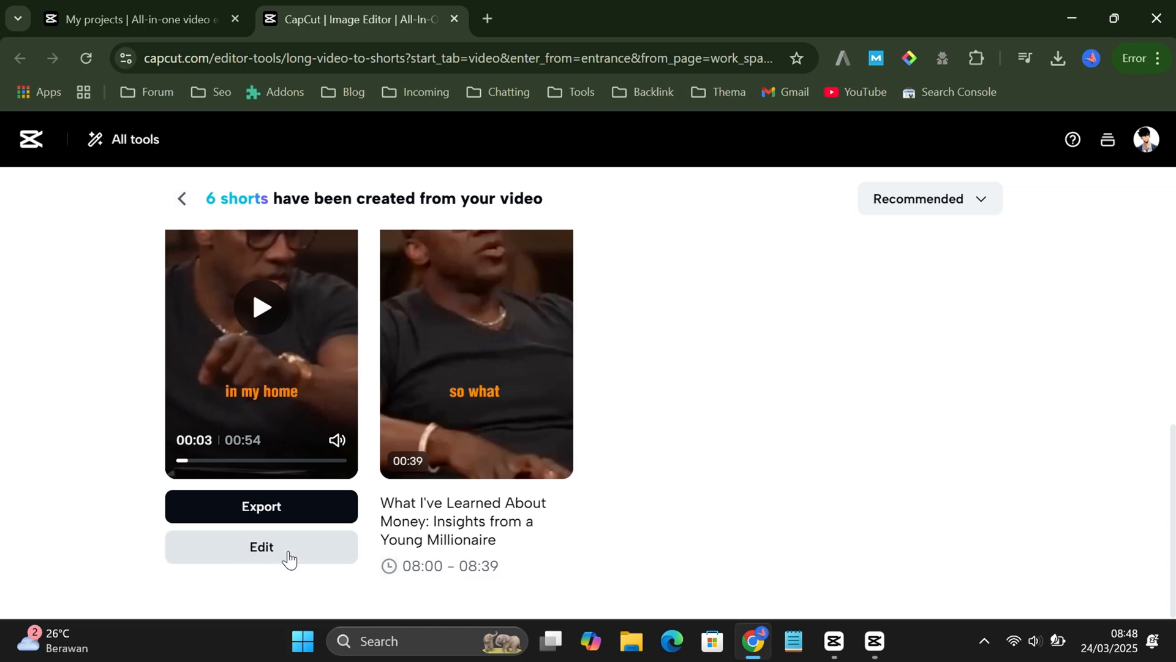
Edit the Balancing Streaming and School short, browse caption Effects and Templates, open Export
{"action": "left_click", "coordinate": [261, 546]}
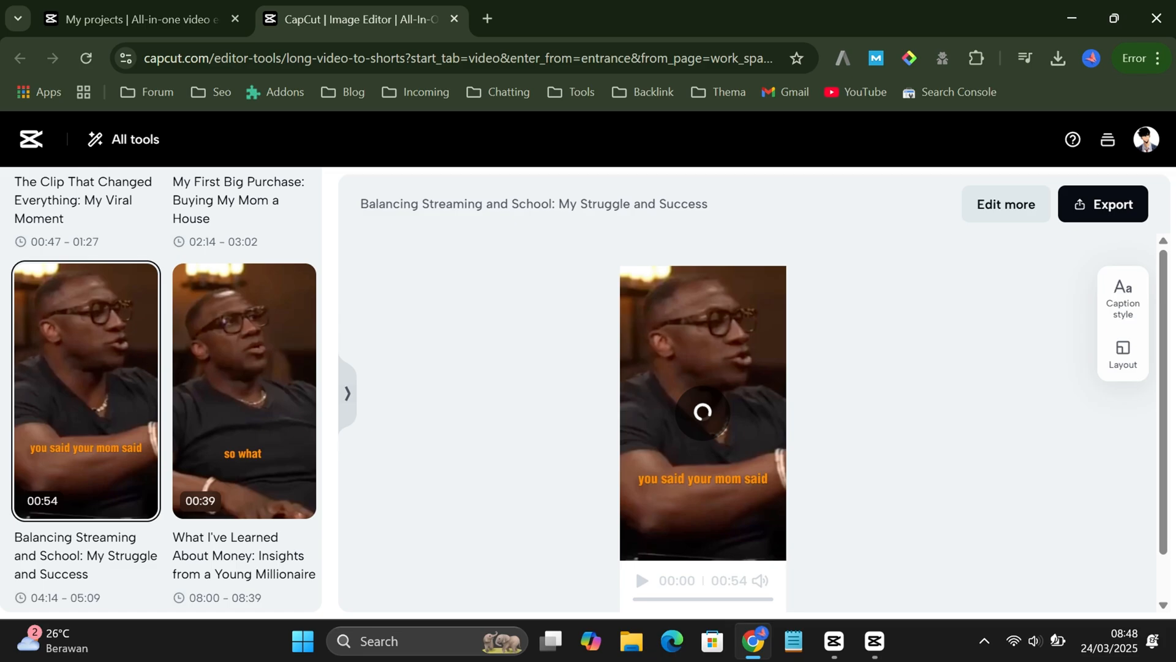
{"action": "mouse_move", "coordinate": [1008, 473]}
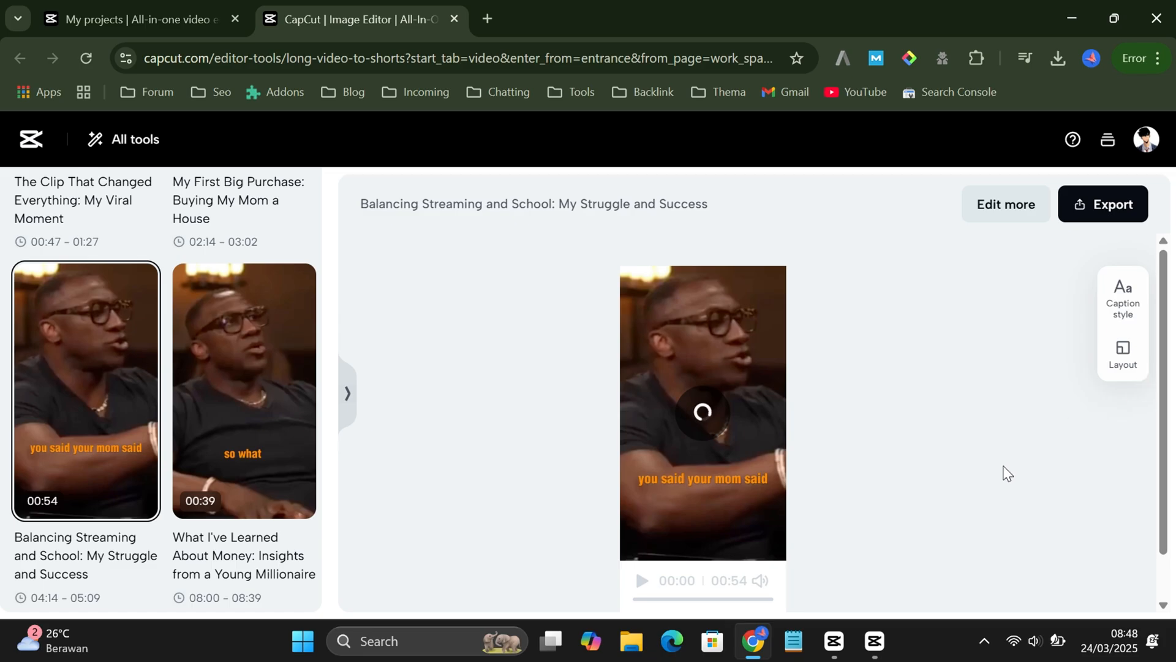
{"action": "left_click", "coordinate": [1122, 298]}
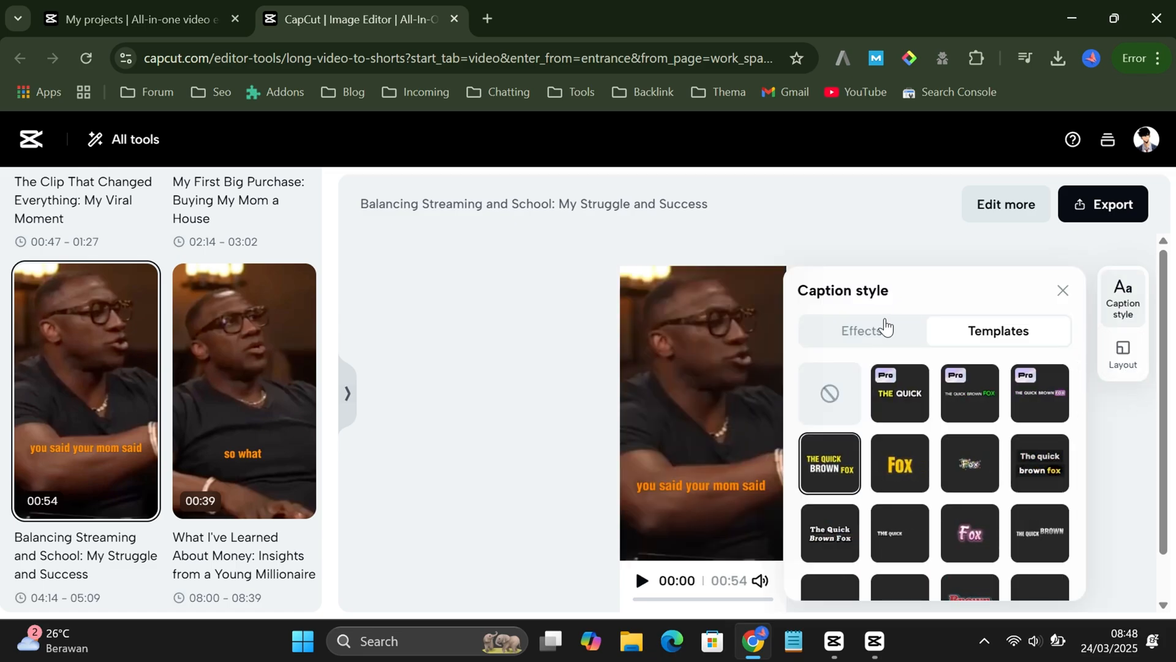
{"action": "left_click", "coordinate": [861, 330]}
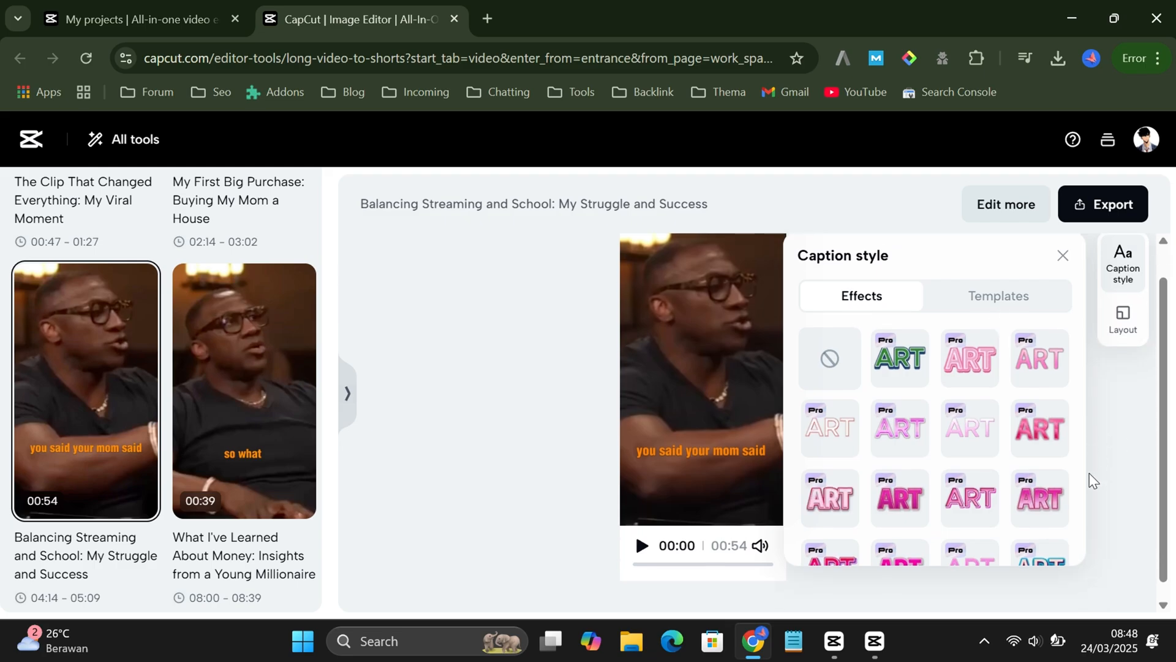
{"action": "left_click", "coordinate": [998, 295]}
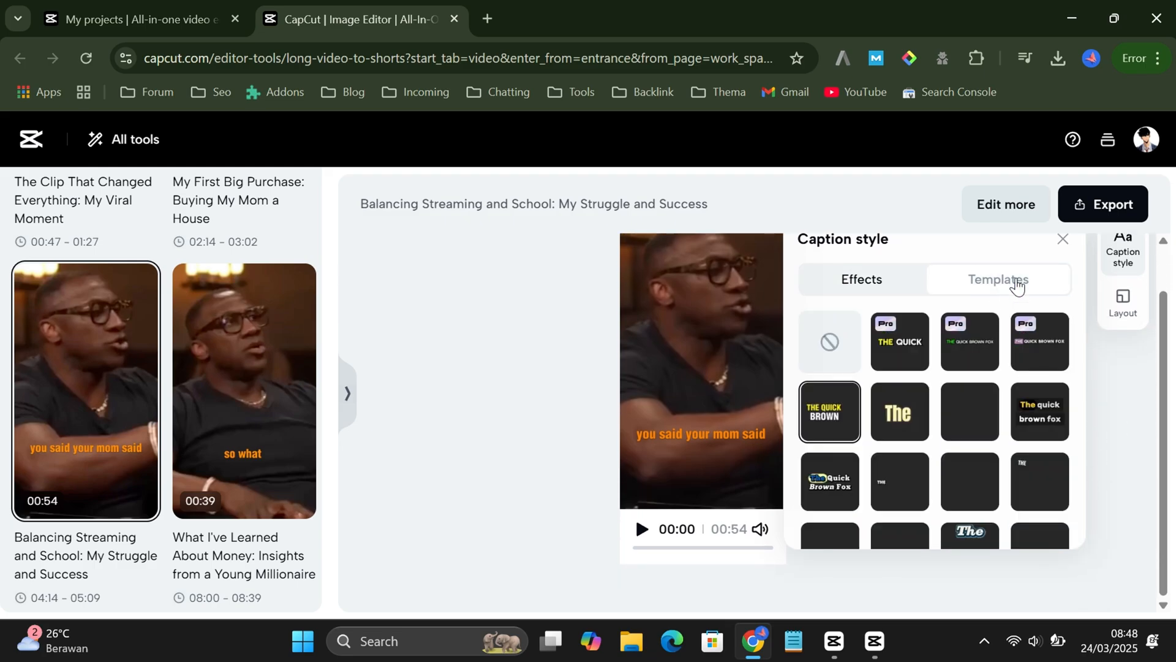
{"action": "left_click", "coordinate": [1103, 204]}
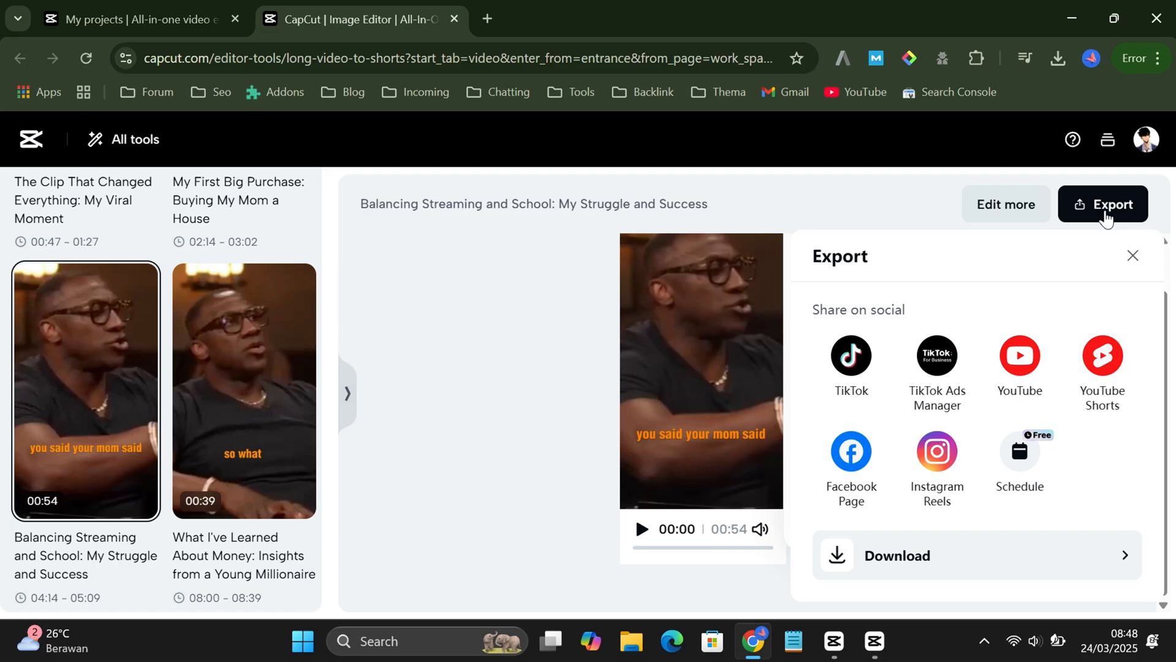
Download the short as 'shorts 1' in 1080p, high quality, 60fps MP4
{"action": "left_click", "coordinate": [898, 555]}
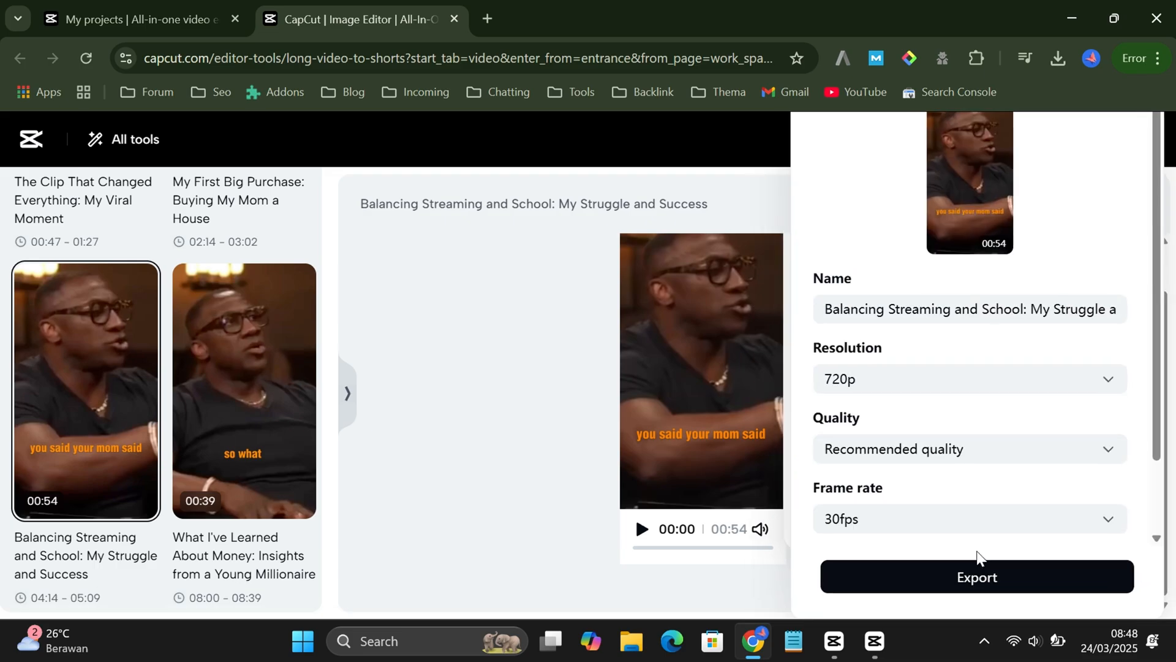
{"action": "left_click", "coordinate": [953, 308]}
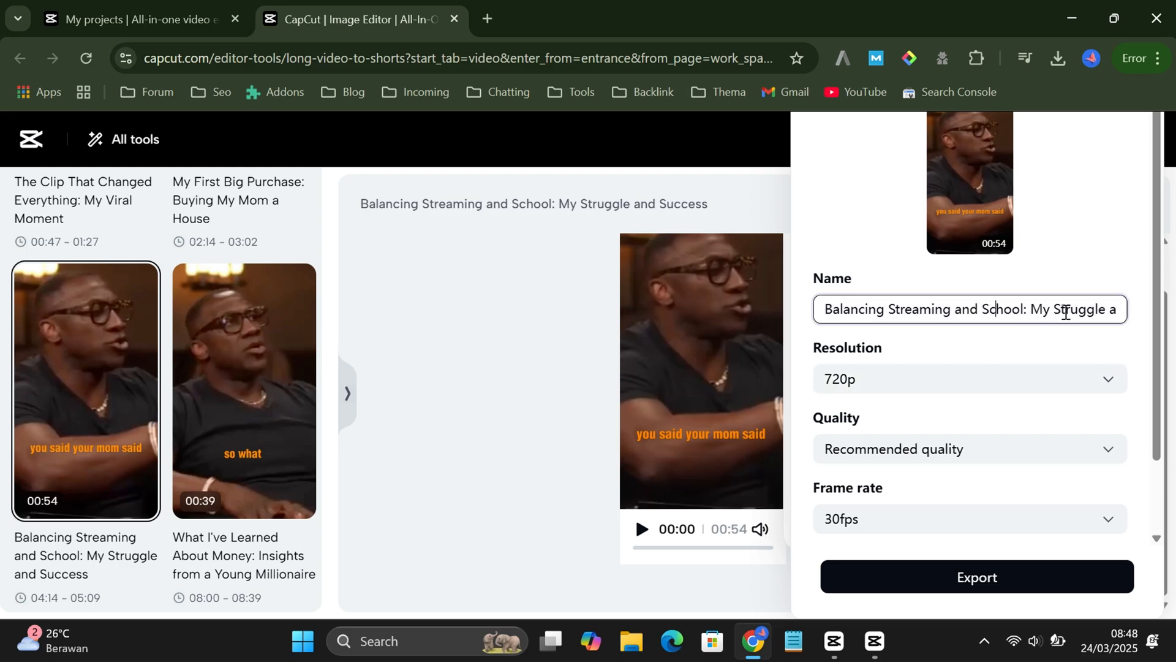
{"action": "type", "text": "shorts"}
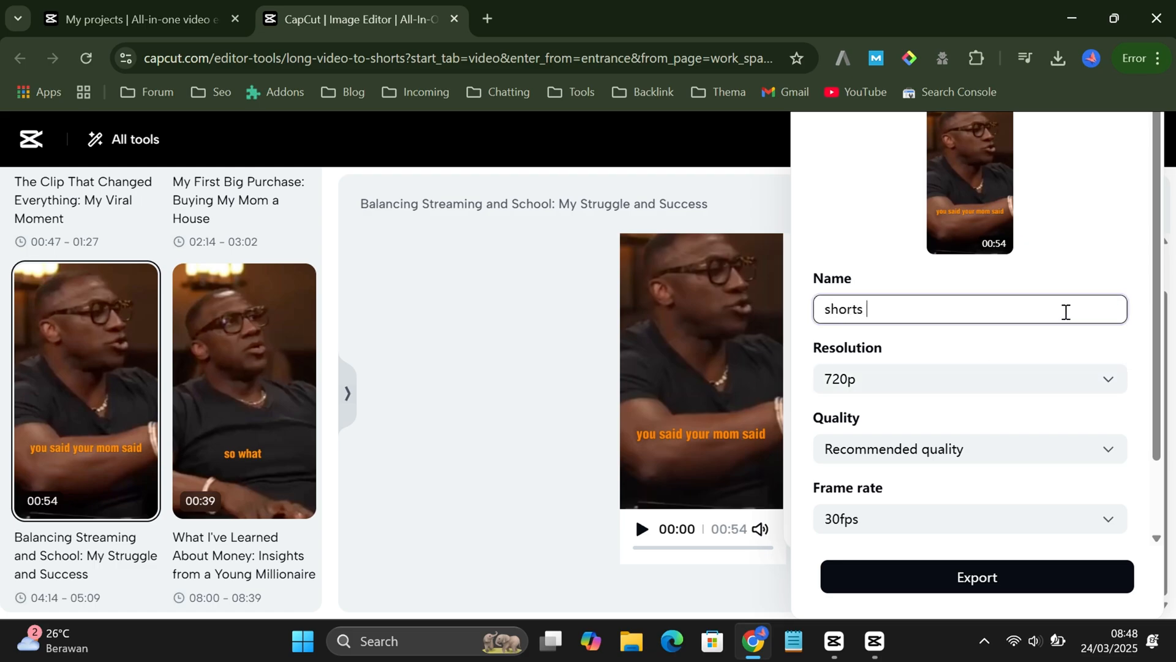
{"action": "left_click", "coordinate": [968, 378]}
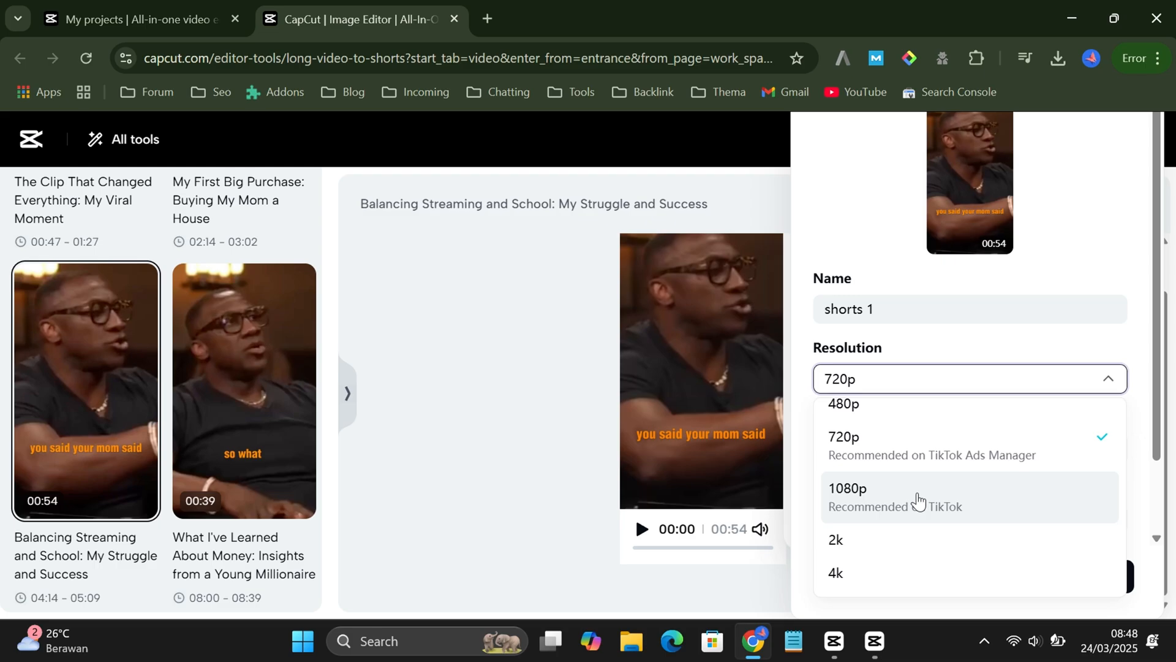
{"action": "left_click", "coordinate": [846, 487]}
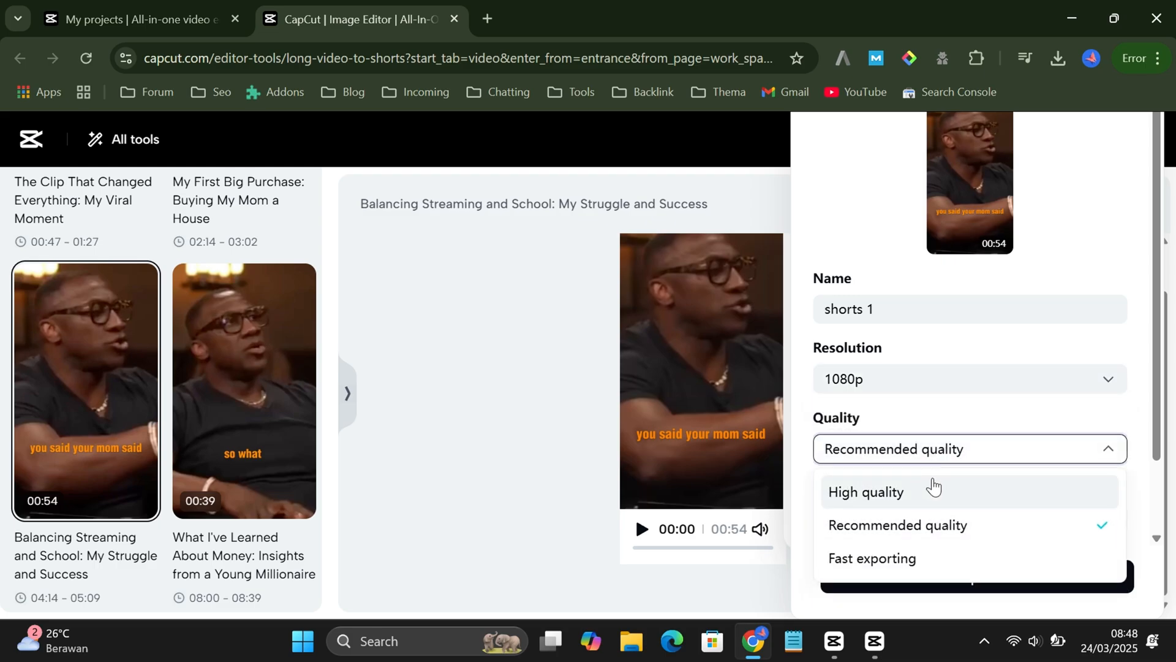
{"action": "left_click", "coordinate": [866, 491]}
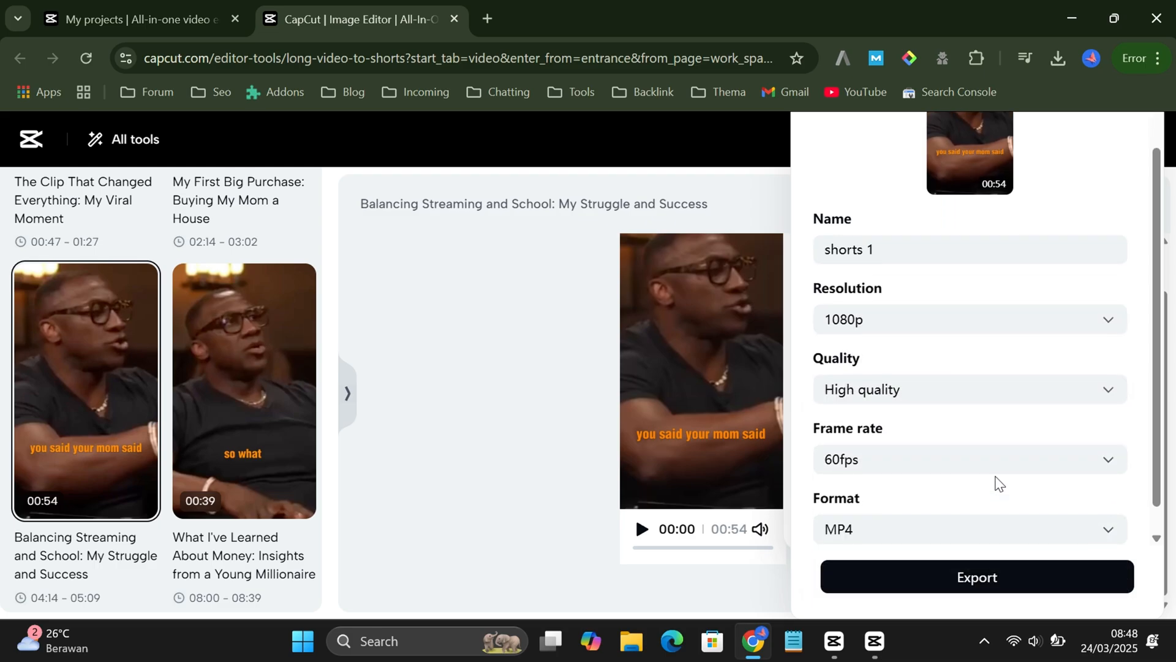
{"action": "left_click", "coordinate": [976, 576]}
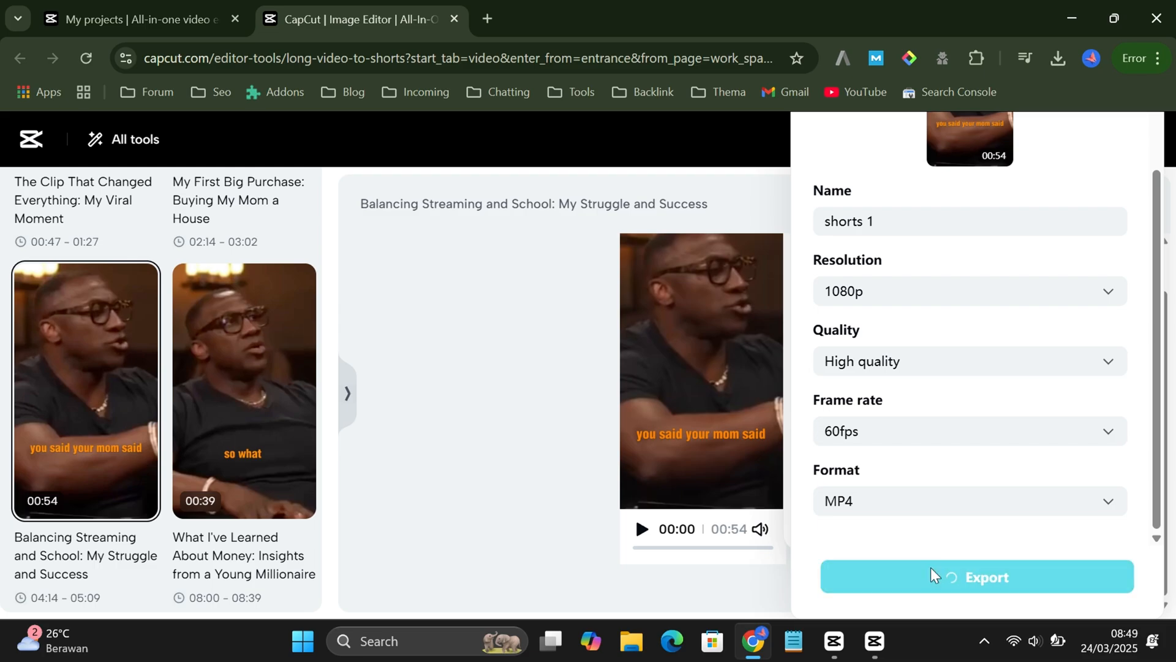
{"action": "left_click", "coordinate": [976, 575]}
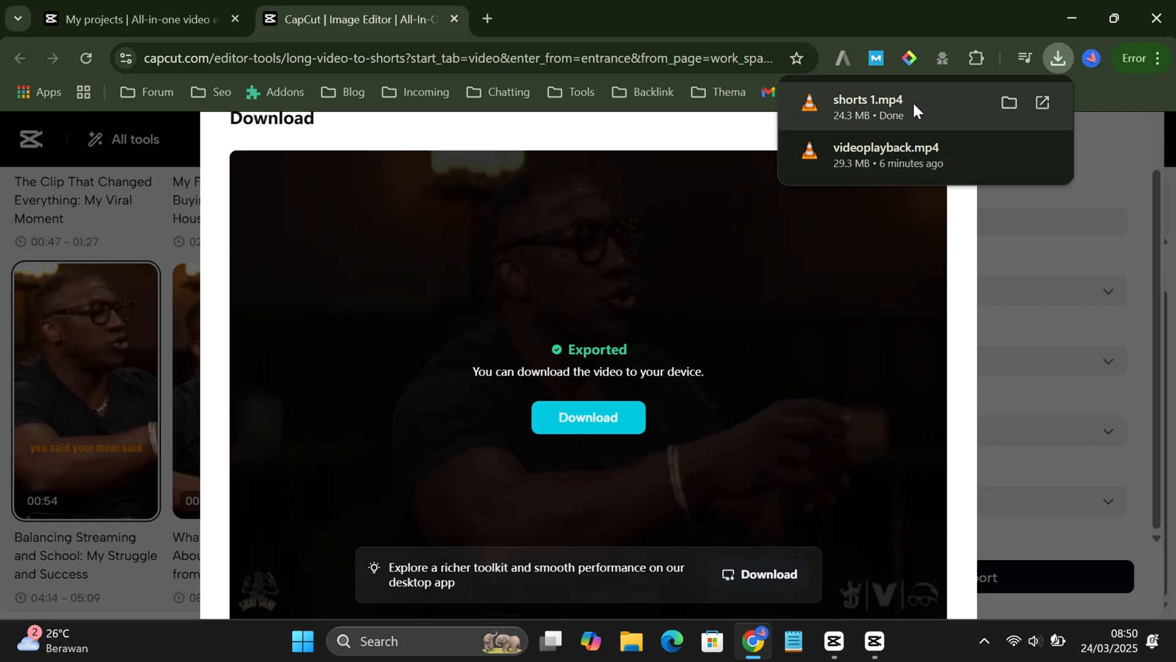
{"action": "mouse_move", "coordinate": [805, 28]}
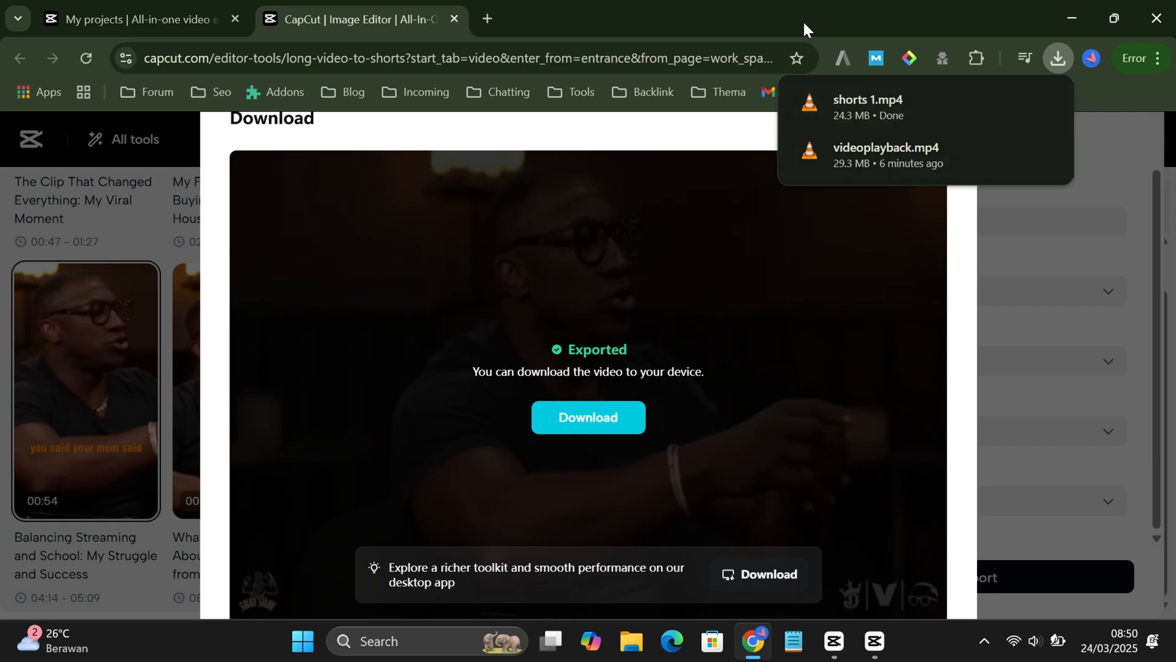